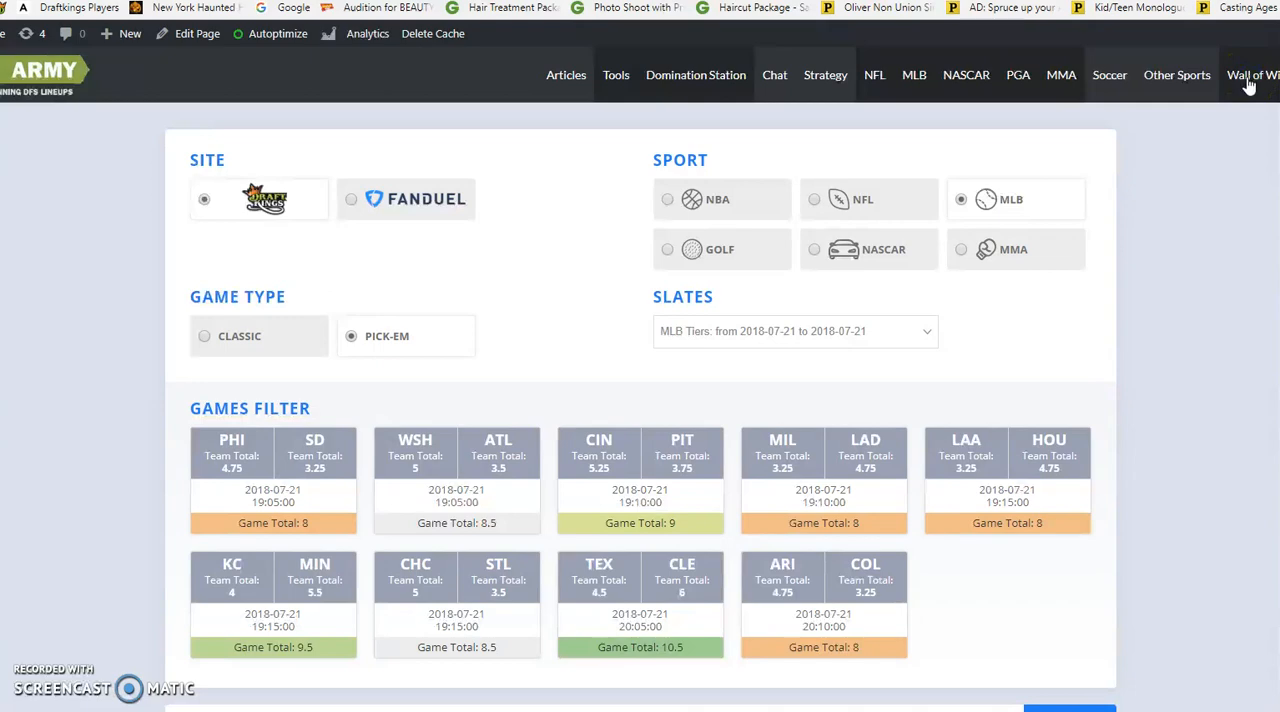
Open the Wall of Wins page and scroll through members' winning lineups
left_click(1252, 75)
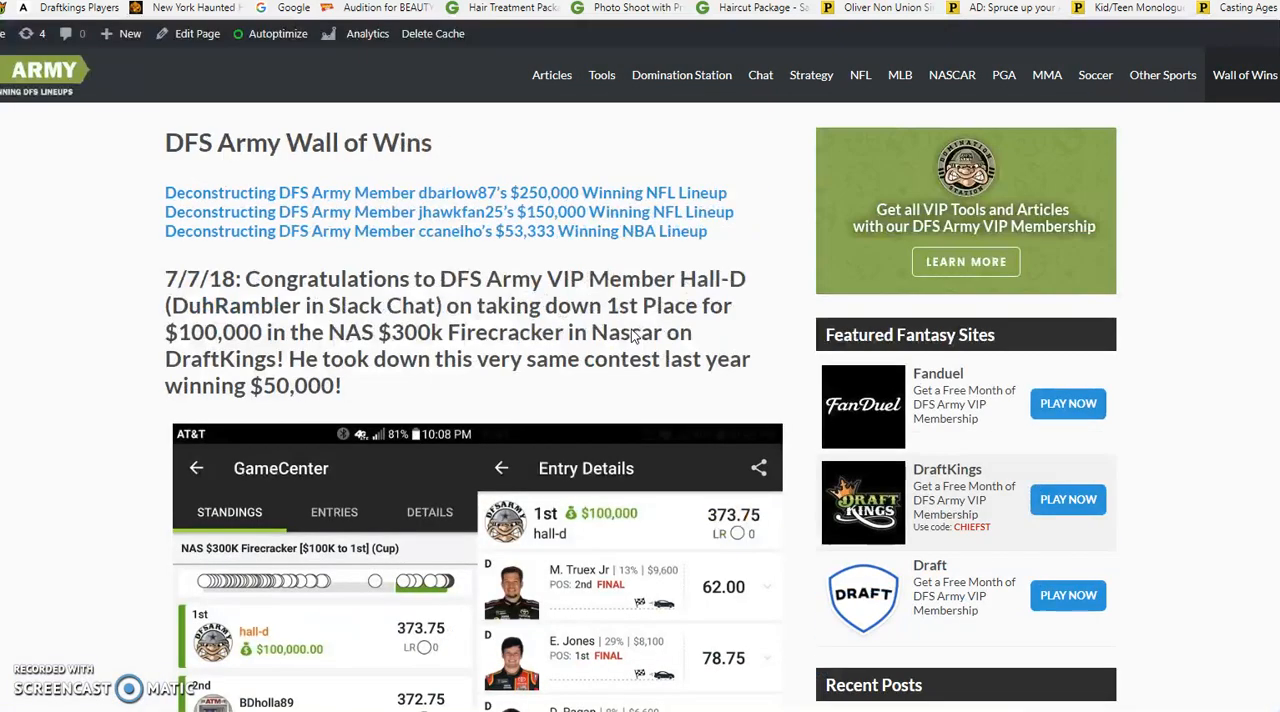
scroll("down", 3)
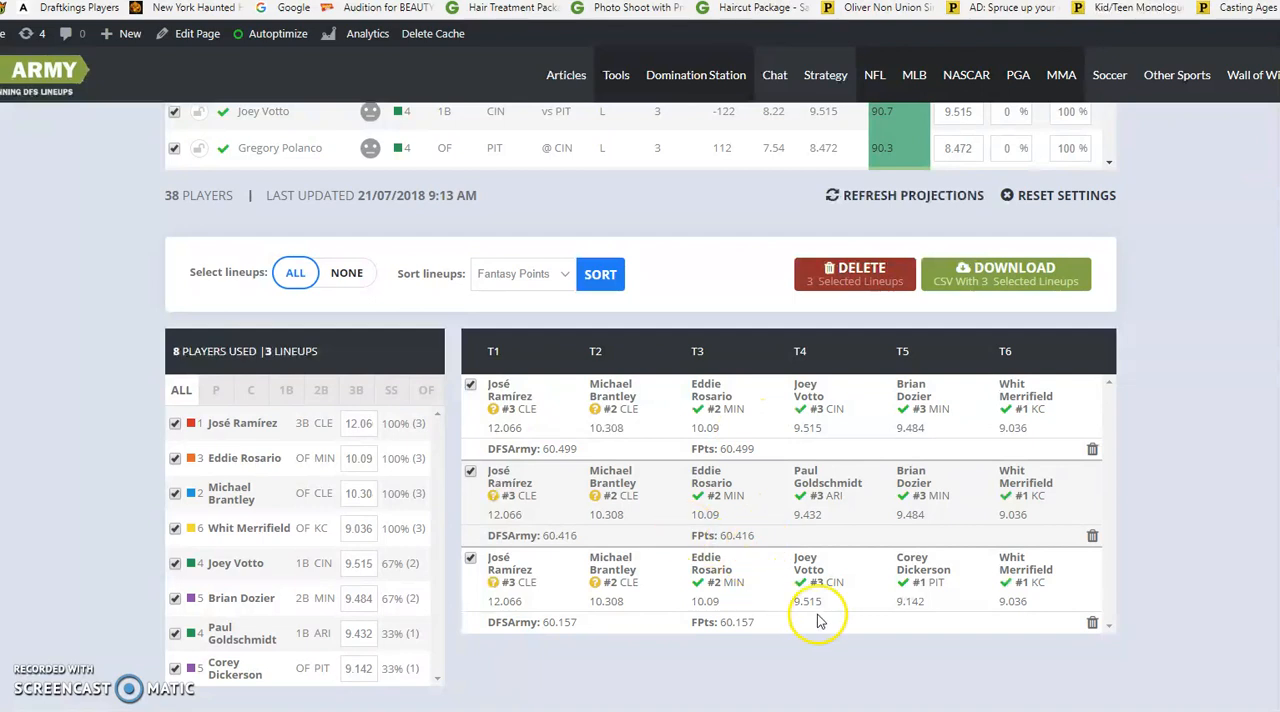
mouse_move(860, 607)
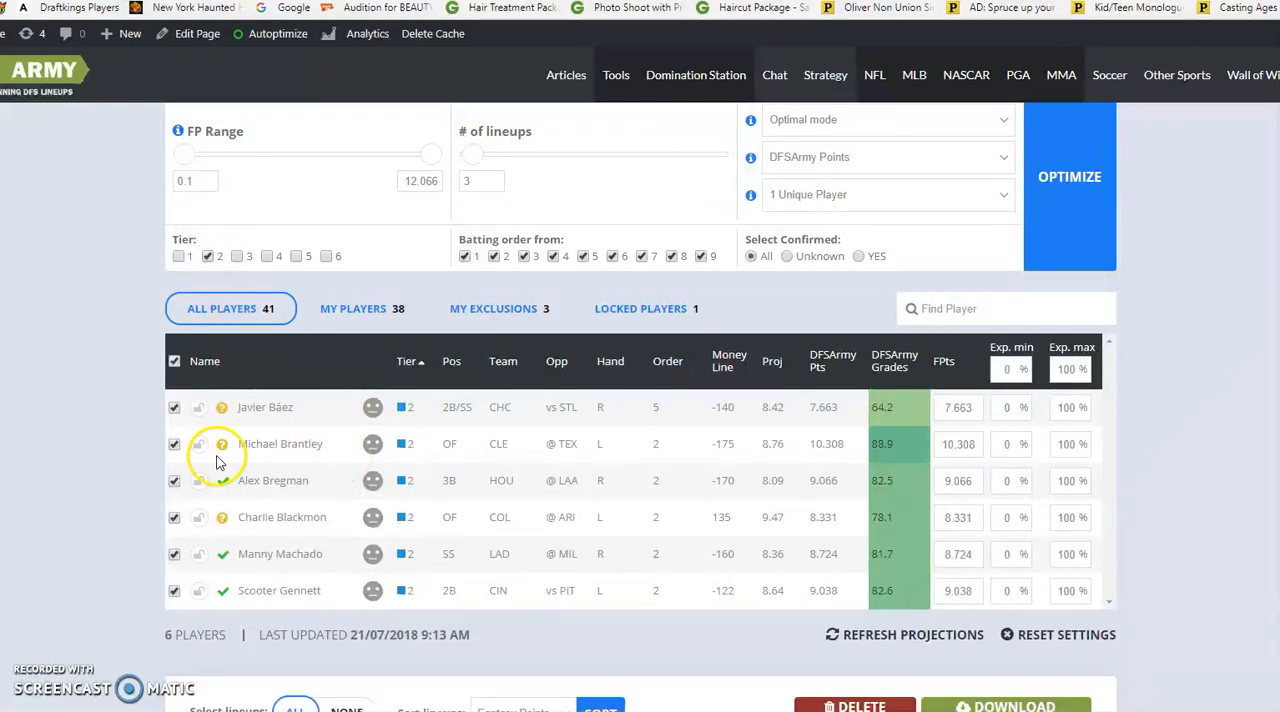
Lock Michael Brantley into every lineup and raise the lineup count to 20
left_click(198, 443)
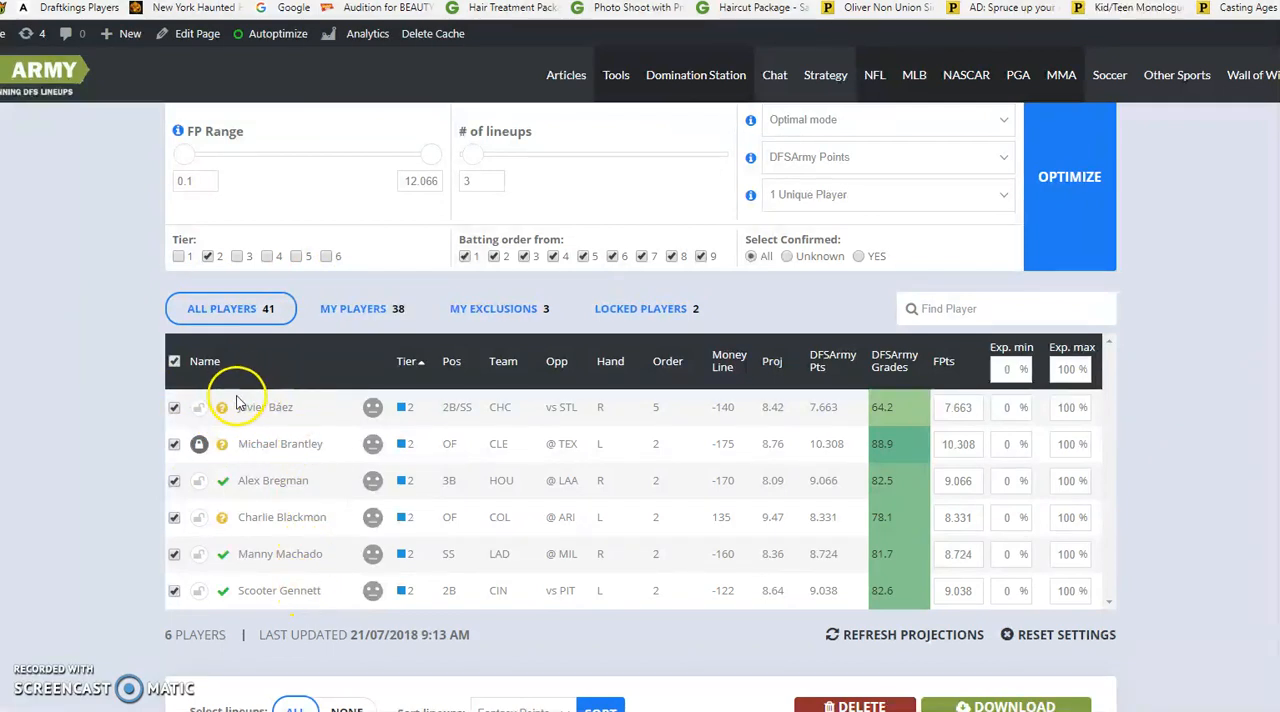
left_click(885, 361)
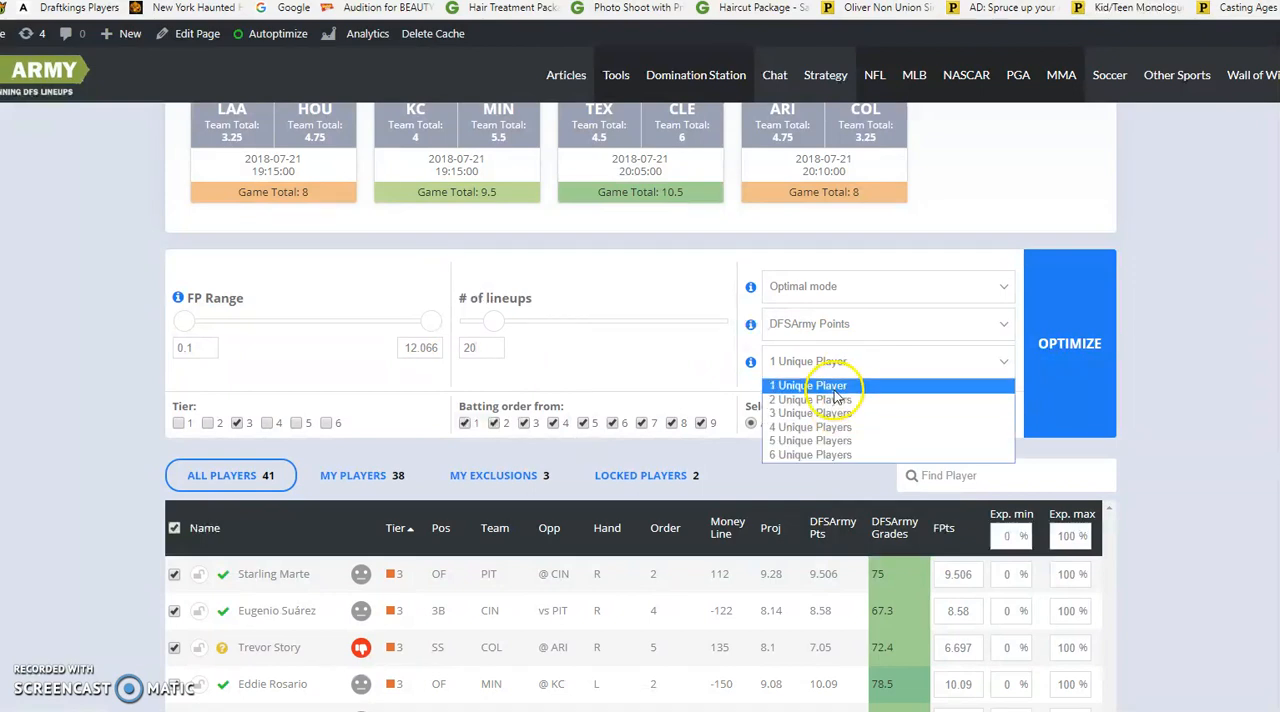
Pick a unique-player count from the dropdown beside OPTIMIZE
left_click(1069, 343)
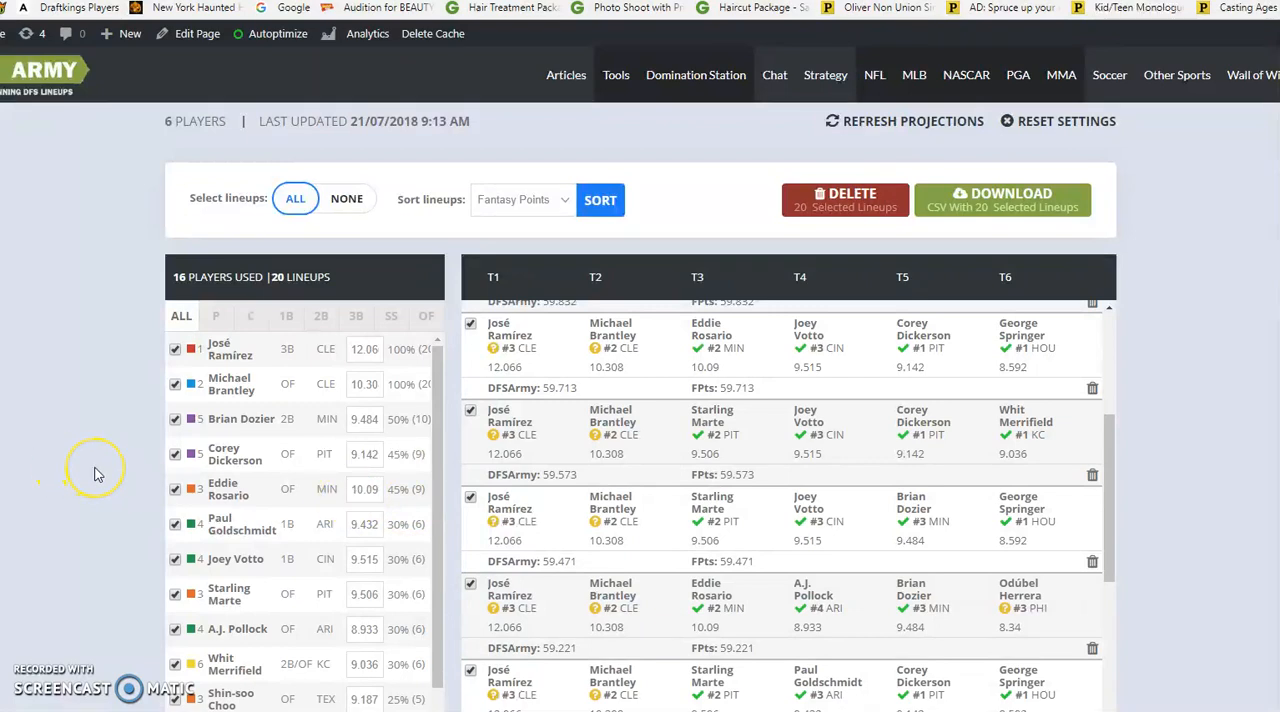
mouse_move(98, 475)
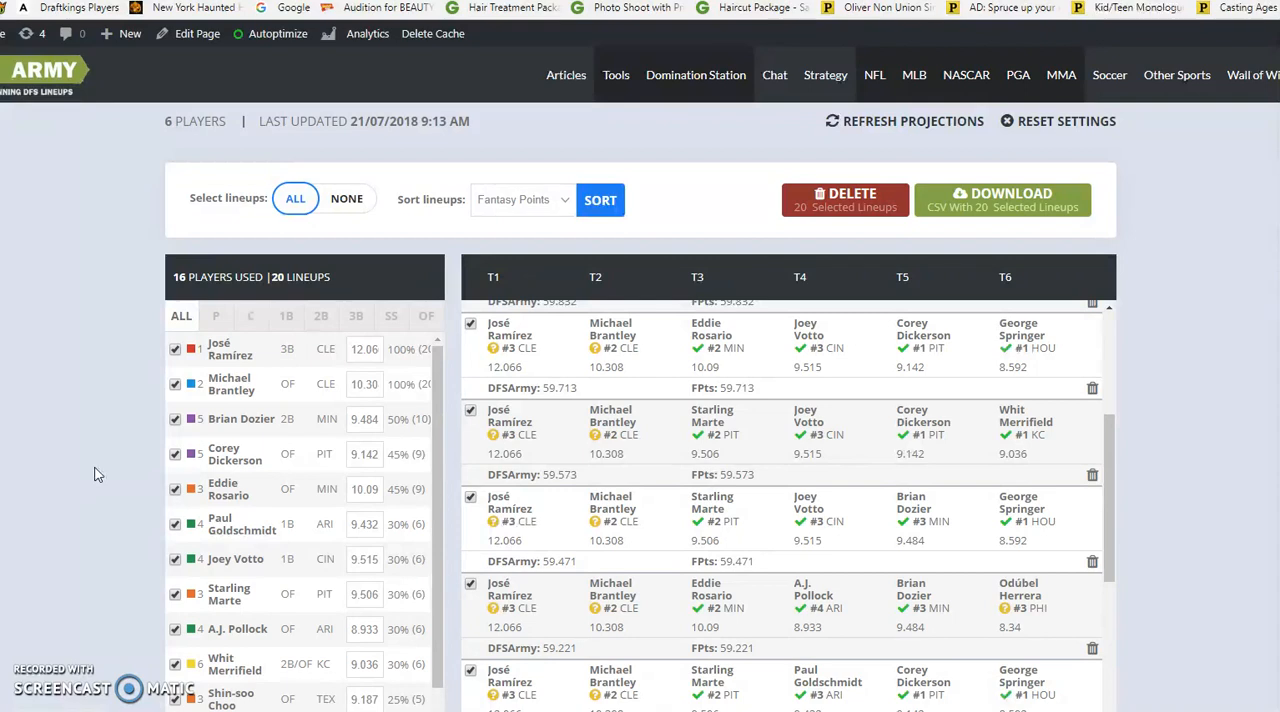
Scroll through the 20 generated Tiers lineups to review them
scroll("down", 3)
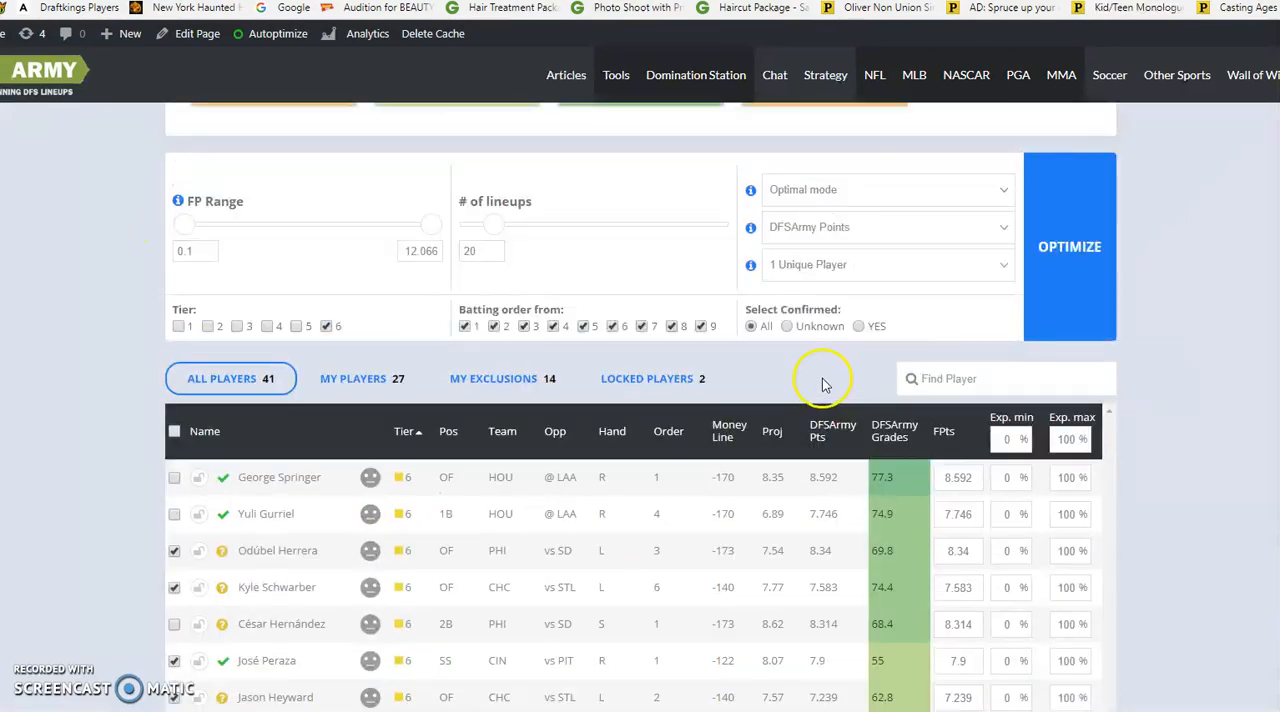
Scroll down the player pool to find another player to exclude
scroll("down", 3)
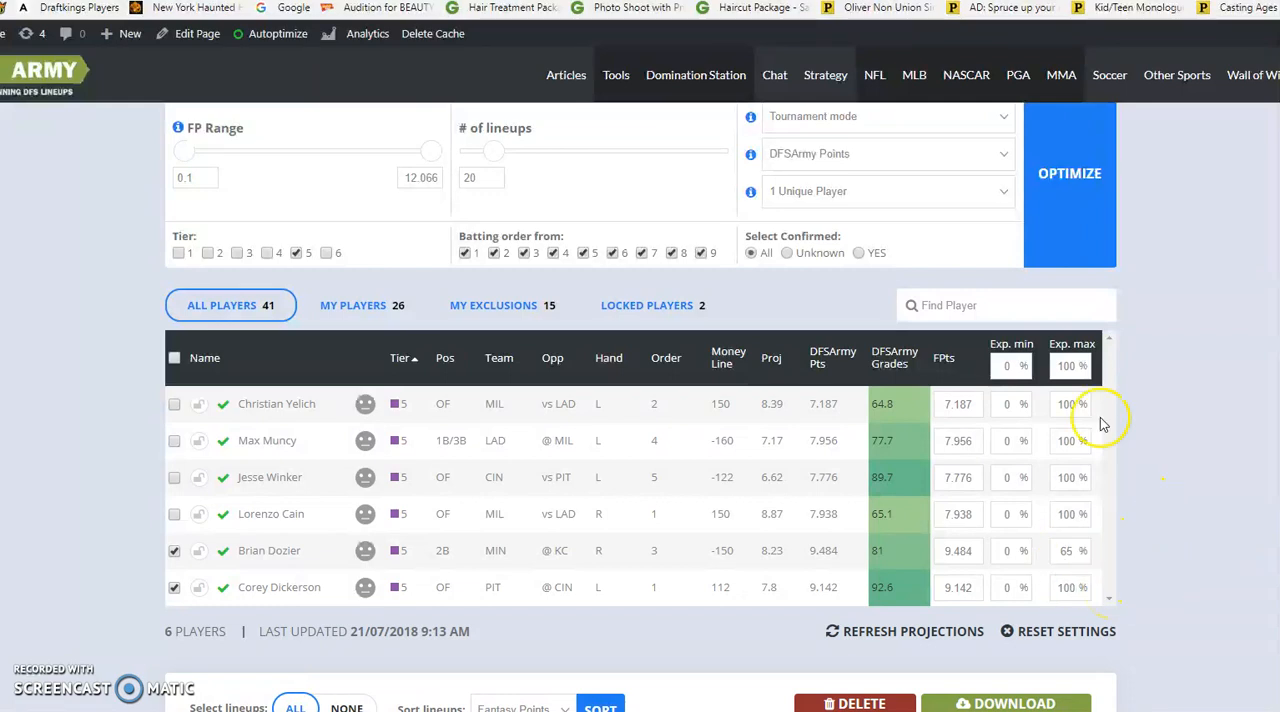
Scroll the Tier 5 hitter list to reach Brian Dozier's row
scroll("down", 3)
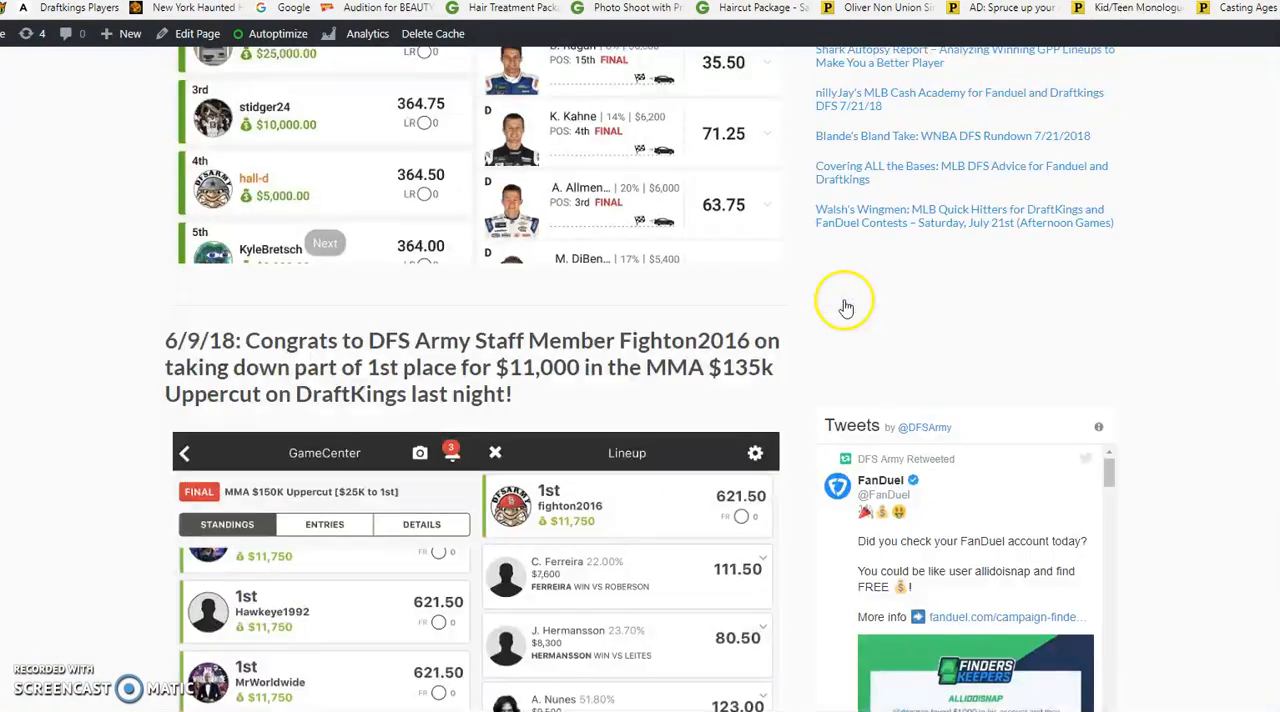
scroll("down", 3)
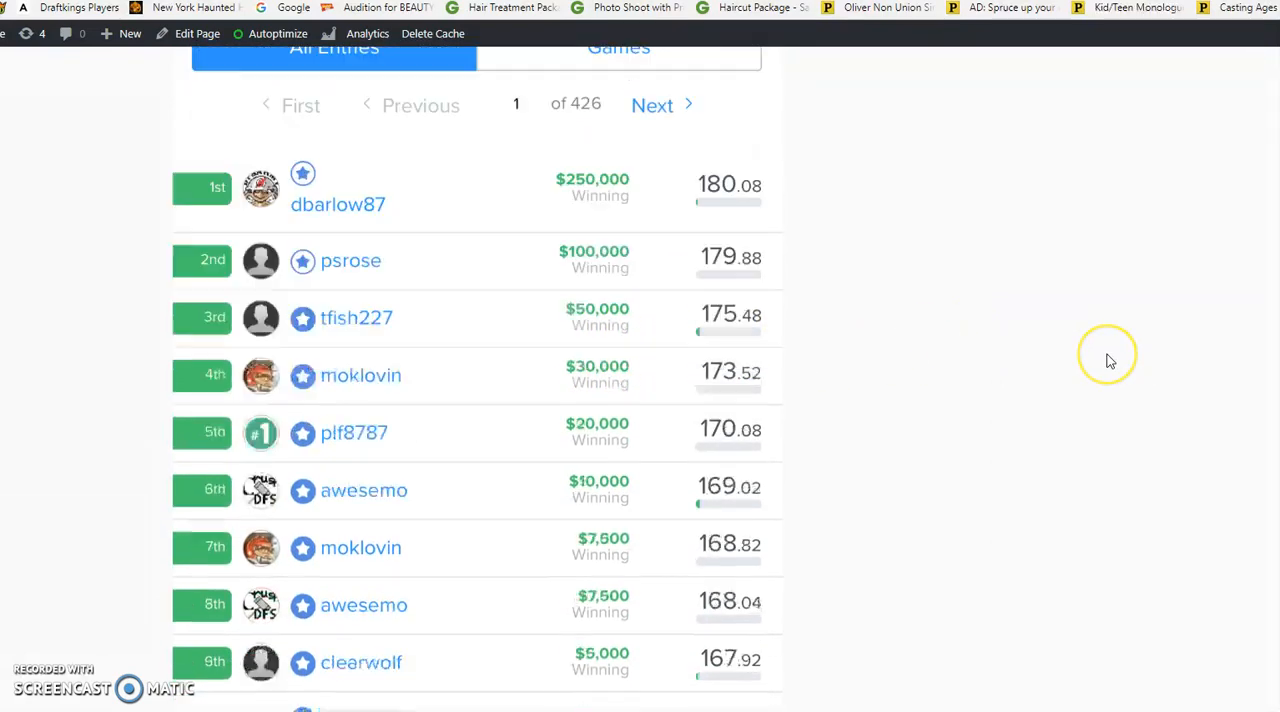
scroll("down", 3)
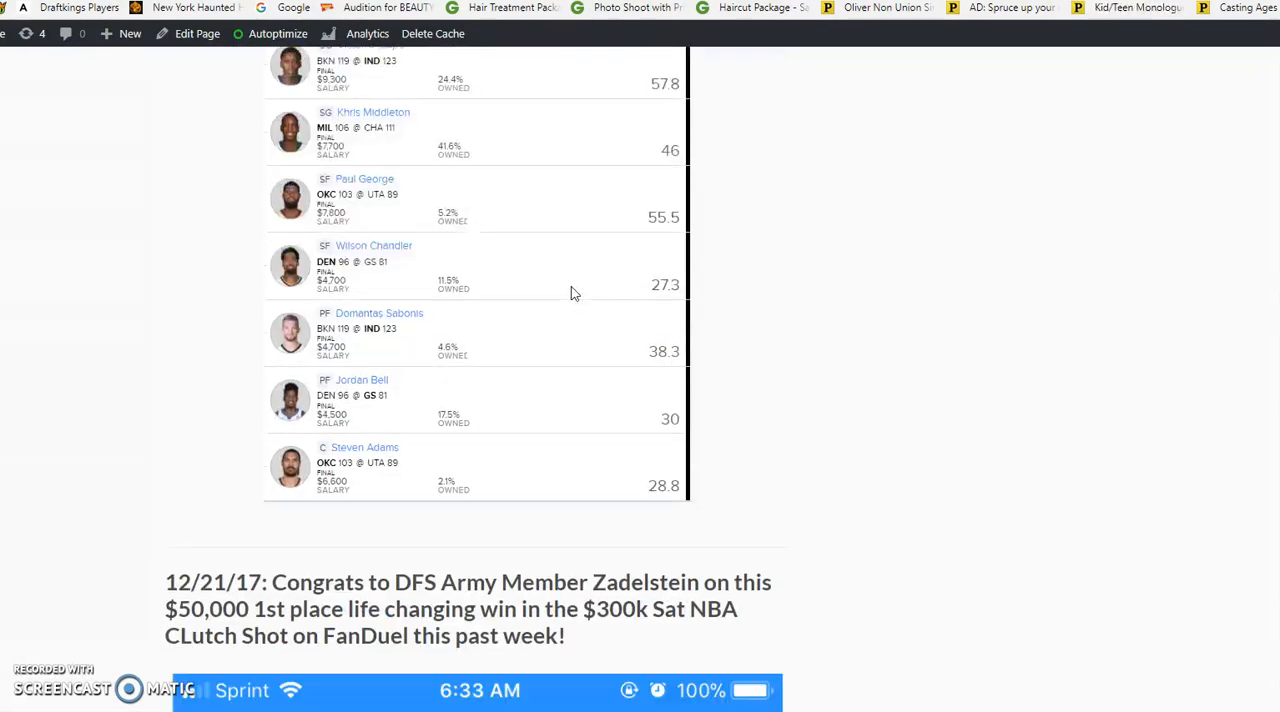
scroll("down", 3)
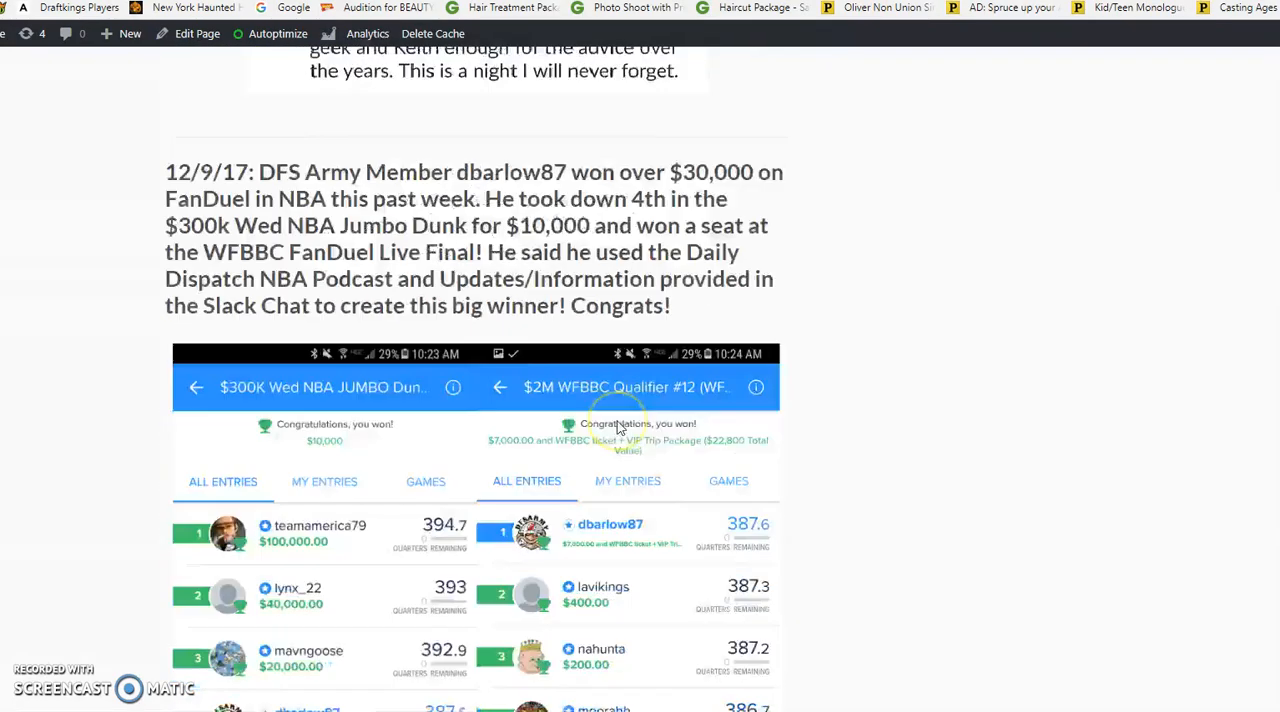